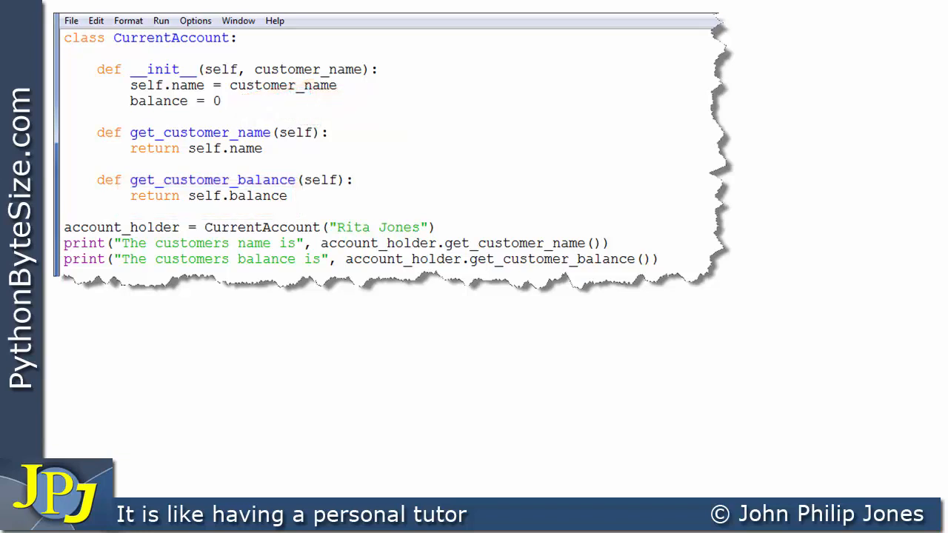
Step: Run the CurrentAccount script (F5) to trigger the AttributeError for missing 'balance'
key(F5)
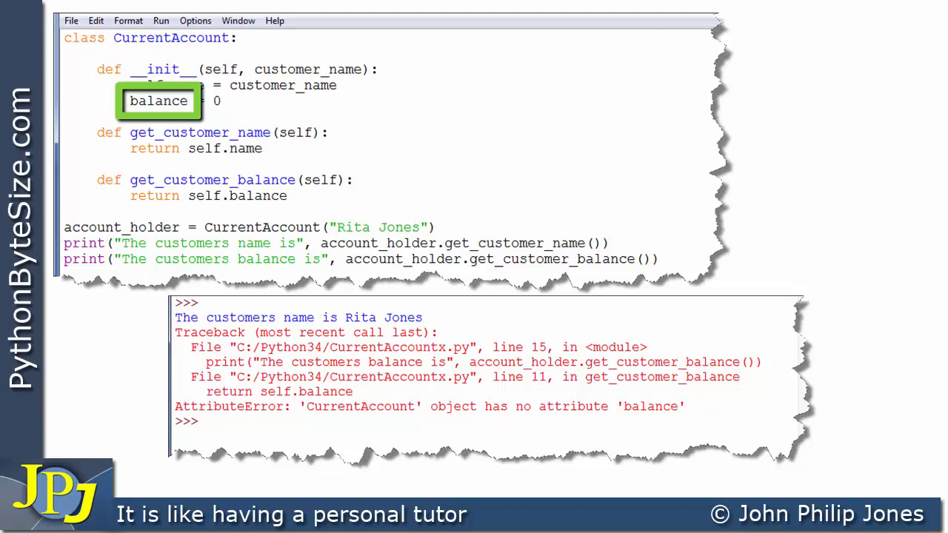
mouse_move(230, 166)
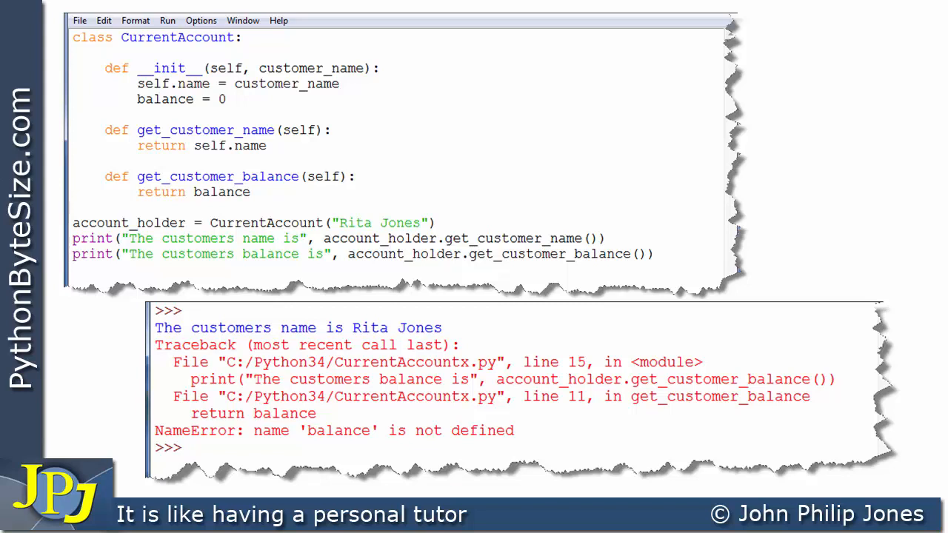
Step: Select a word in the shell output near the NameError traceback
double_click(172, 83)
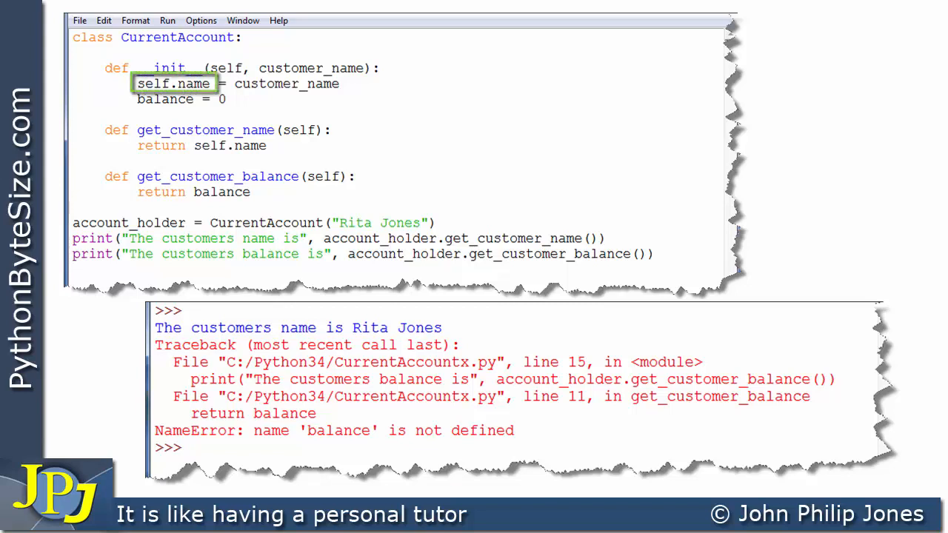